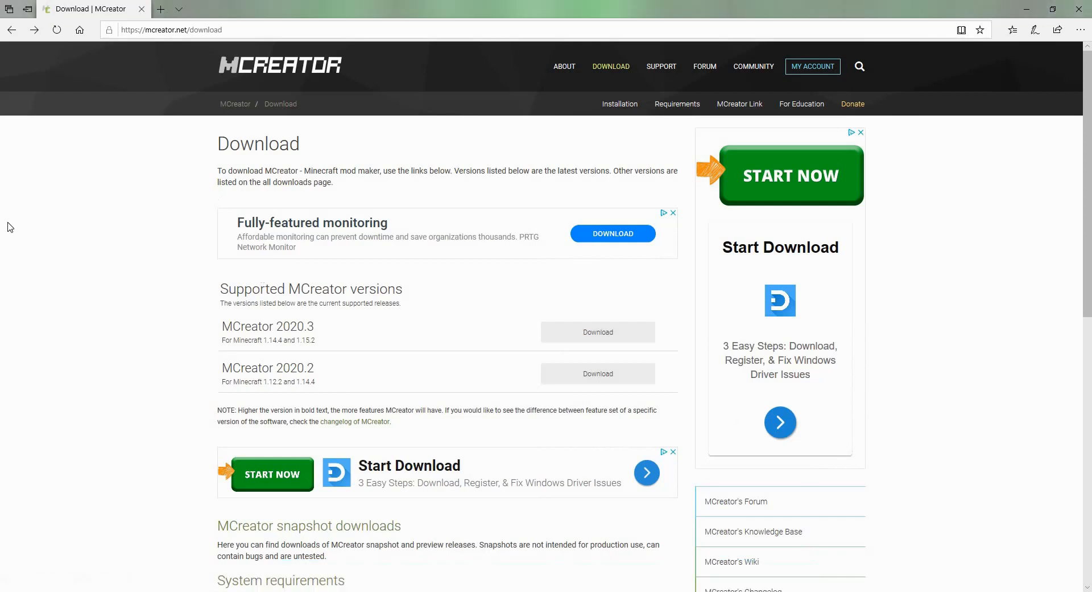
mouse_move(272, 5)
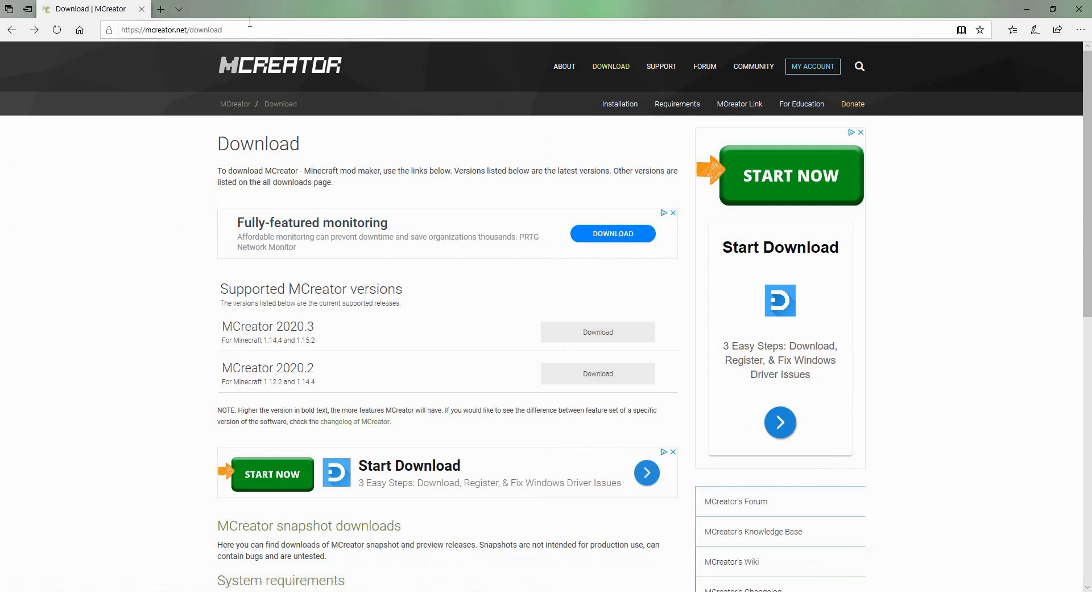
mouse_move(590, 333)
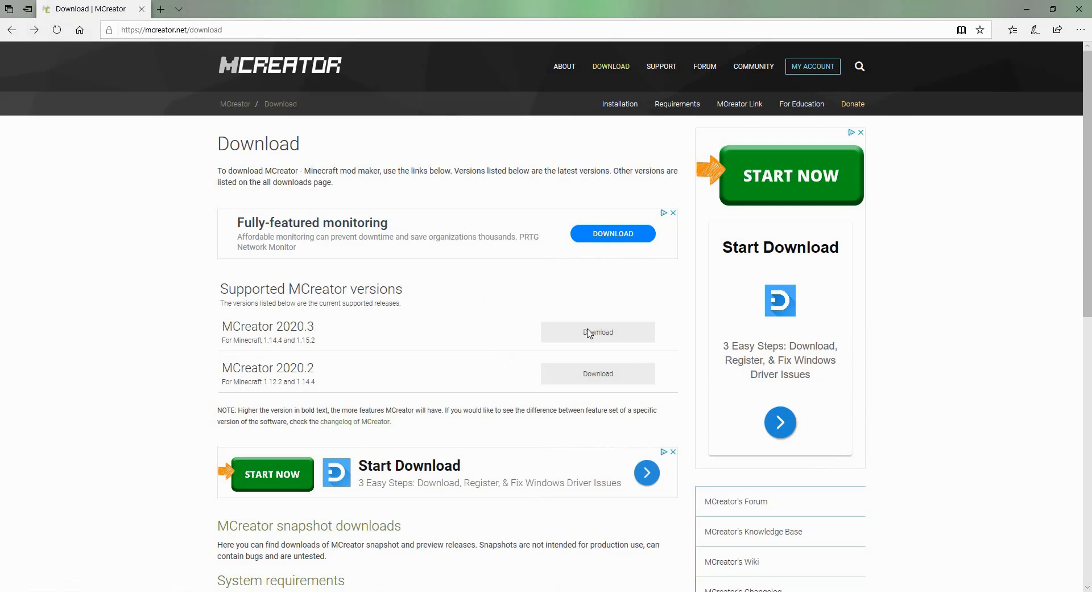
- Download the 64-bit Windows EXE installer for MCreator 2020.3
click(596, 332)
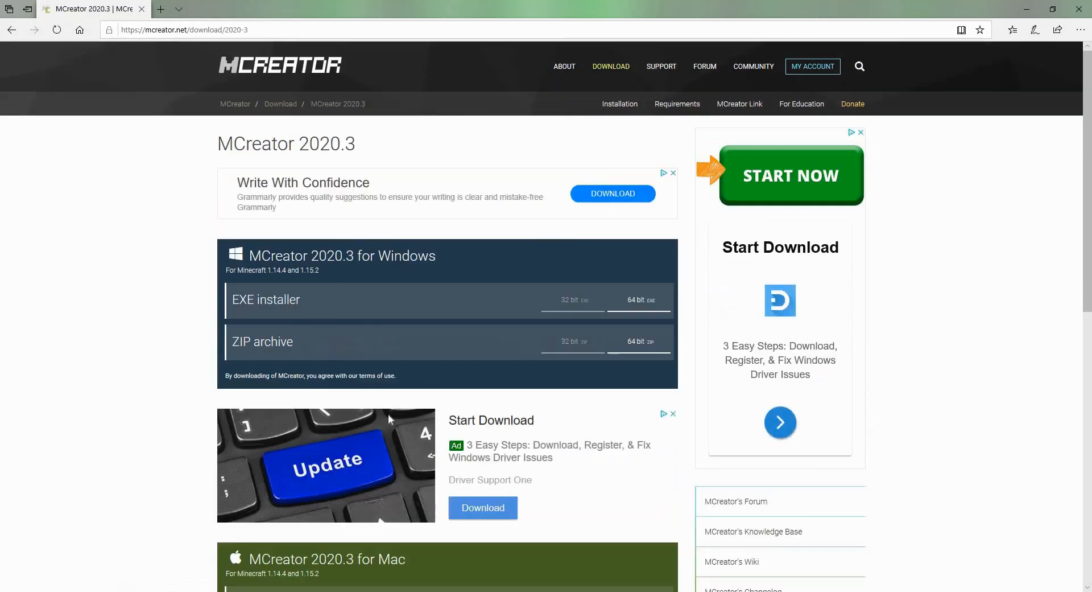
mouse_move(669, 304)
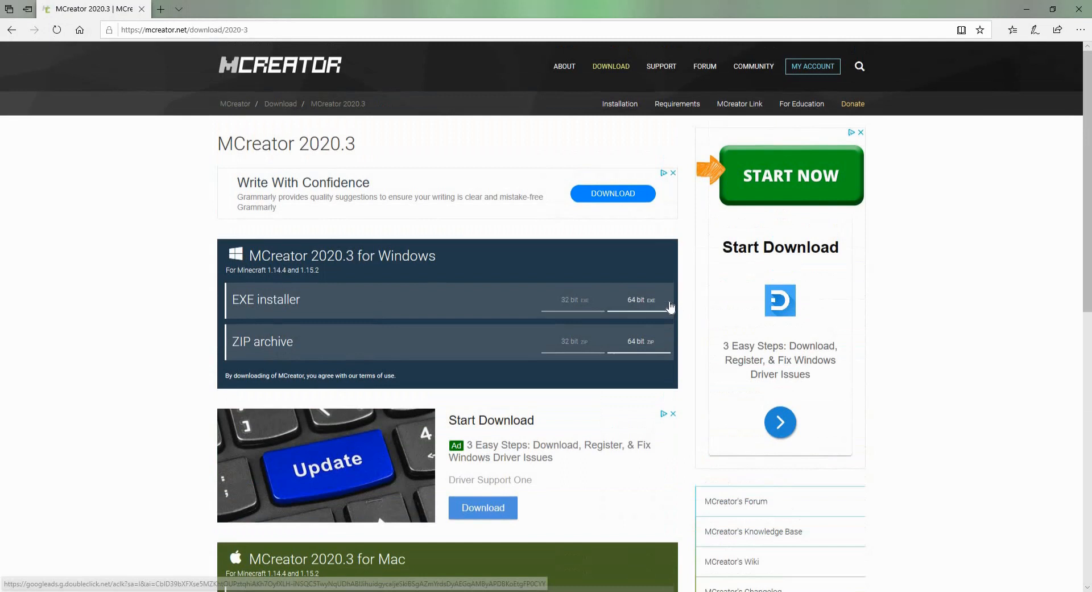
click(635, 300)
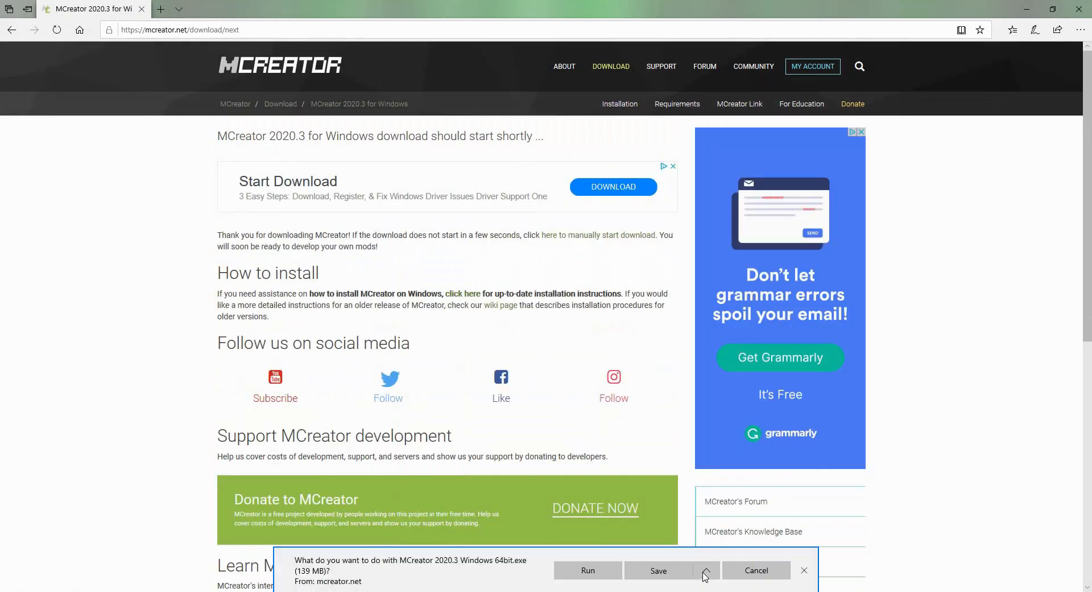
- Save the installer to Downloads via Save as, replacing the existing copy
click(705, 570)
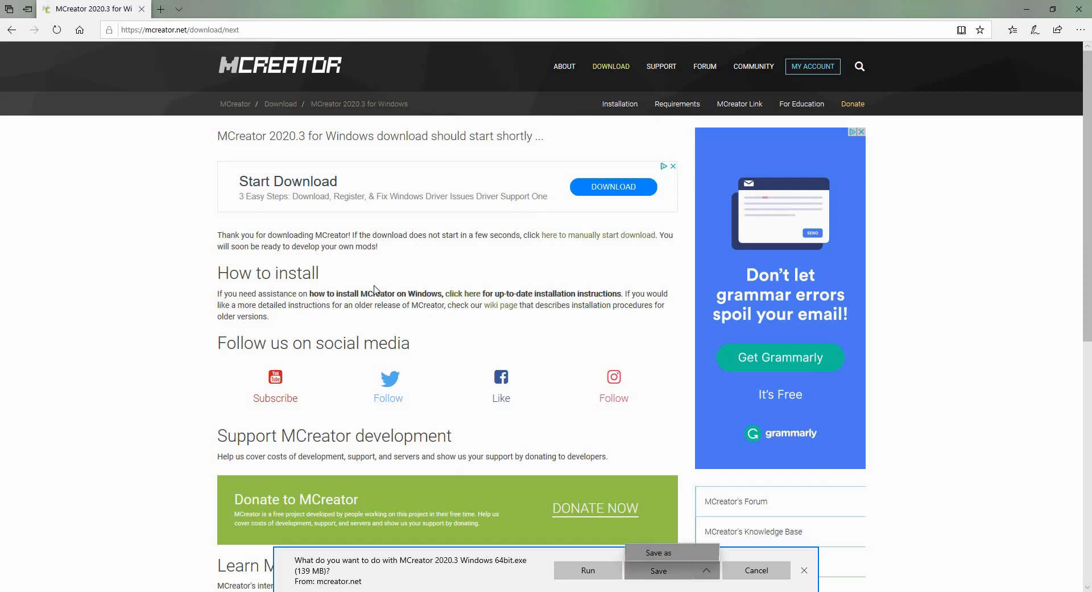
click(658, 570)
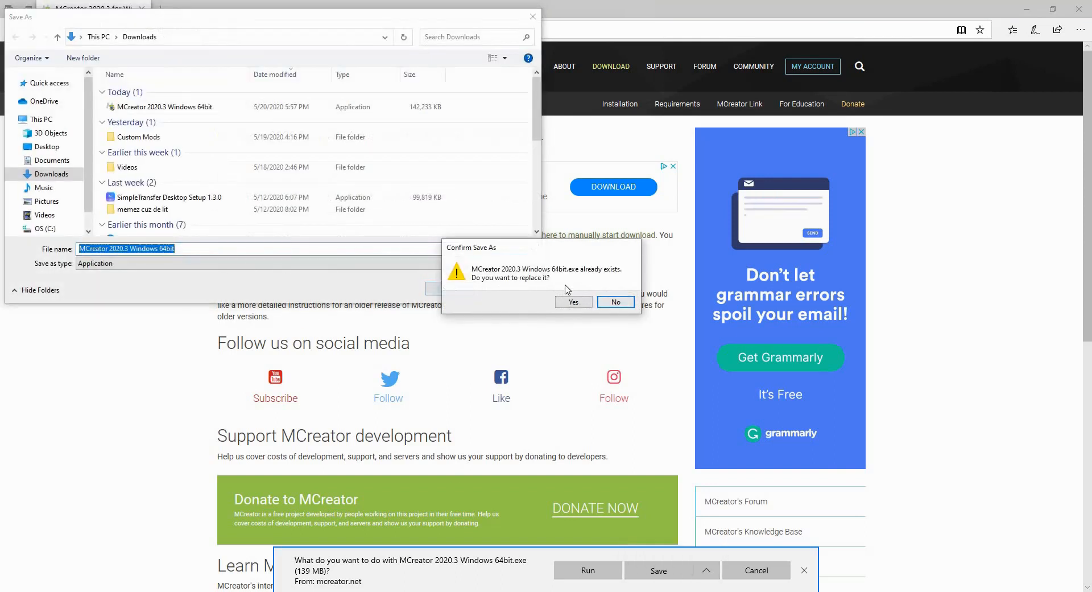
mouse_move(247, 113)
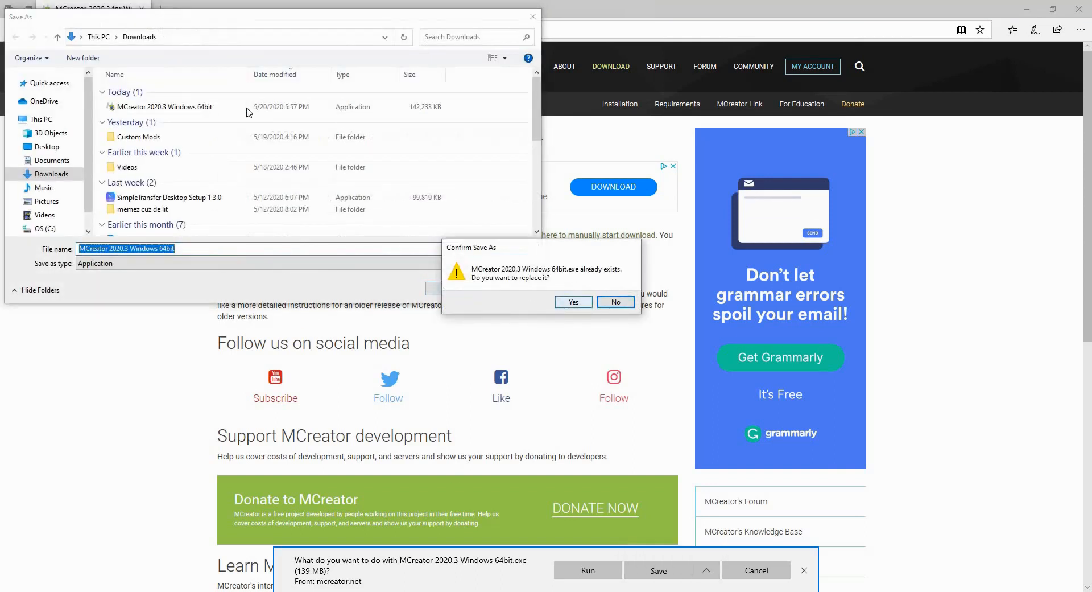
click(573, 301)
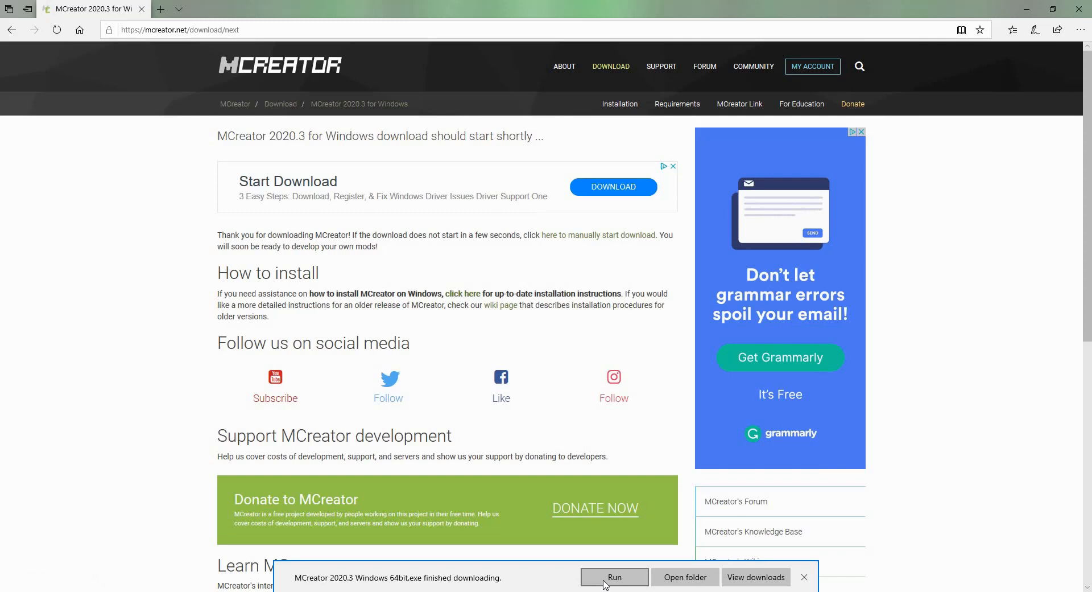
- Run the downloaded installer, revealing the Run anyway option on the SmartScreen warning
click(614, 577)
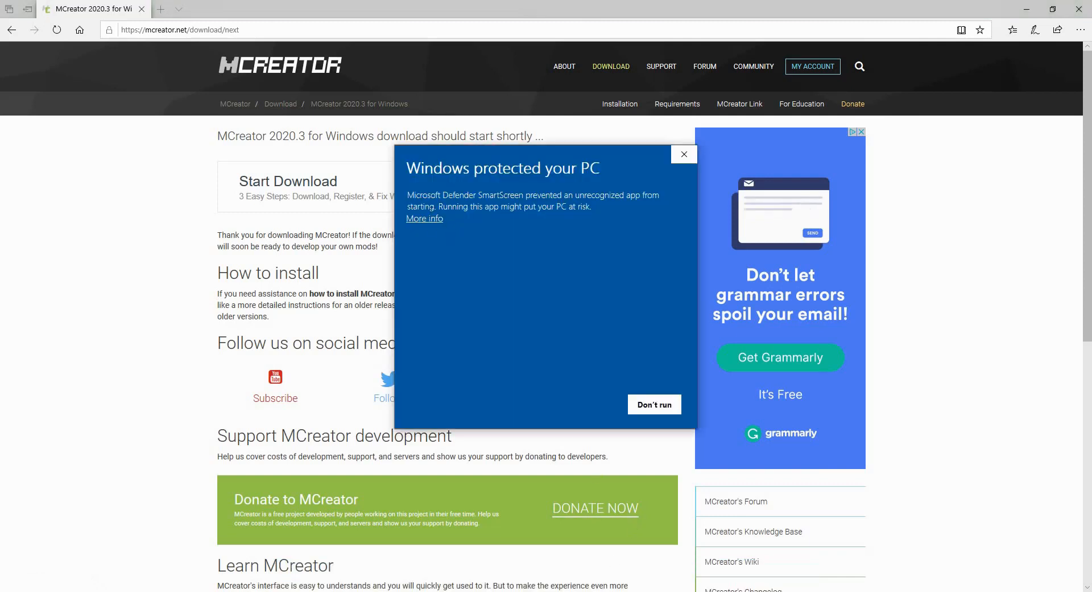
click(424, 218)
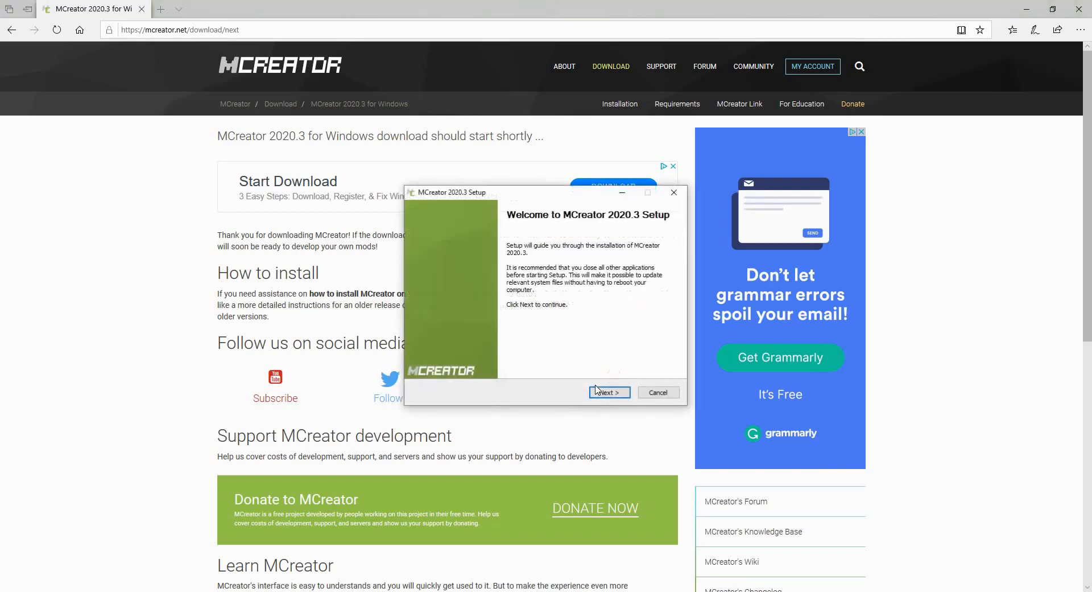
- Continue past the welcome page and accept the license agreement with I Agree
click(607, 392)
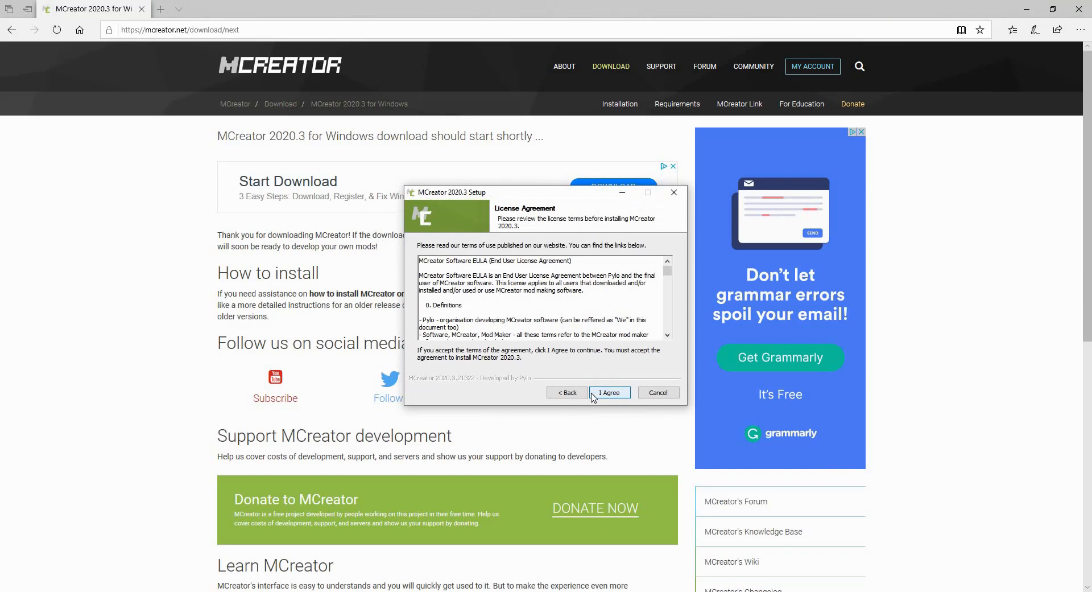
mouse_move(521, 347)
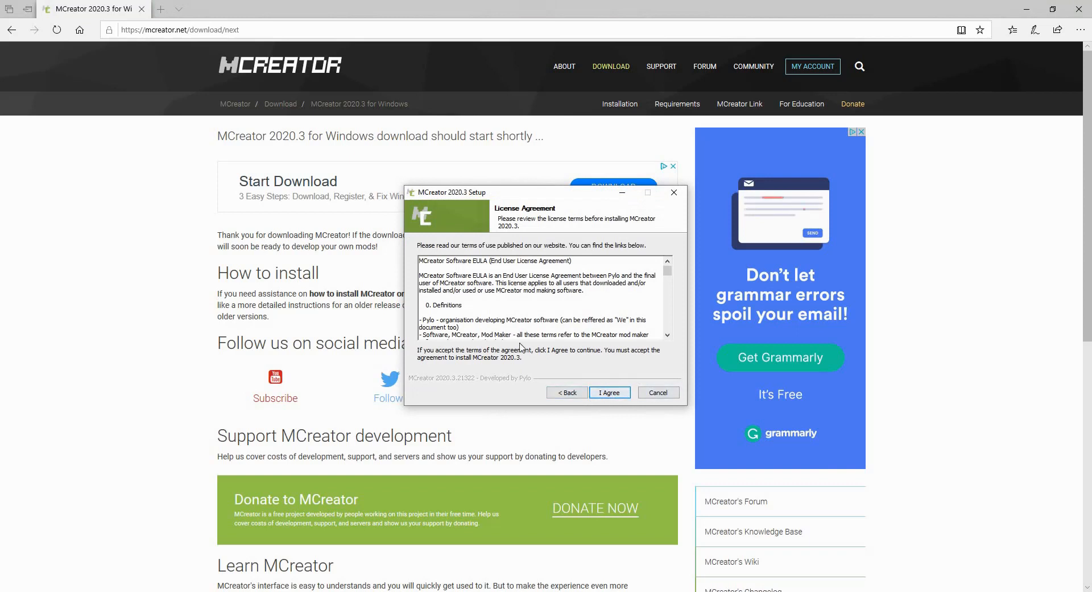
click(608, 392)
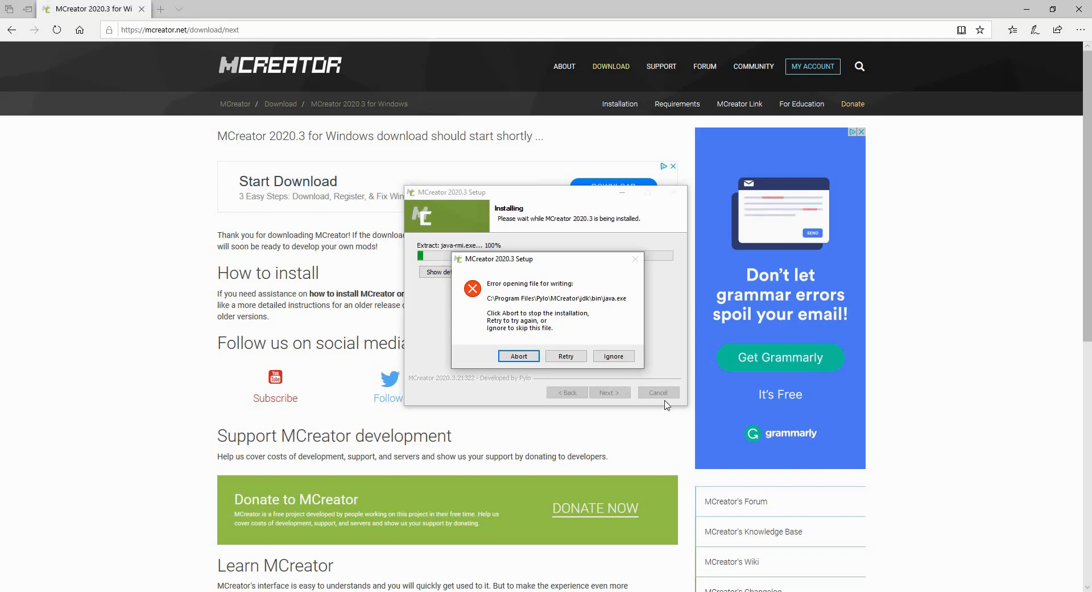
mouse_move(537, 279)
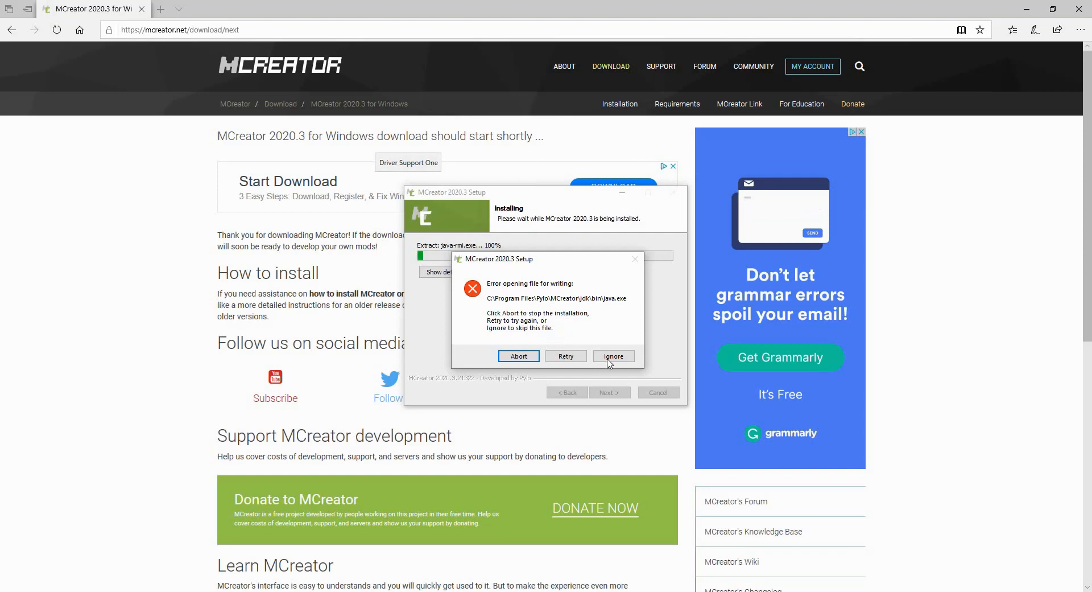
- Ignore the java.exe and java.dll write errors, then abort the installation
click(612, 356)
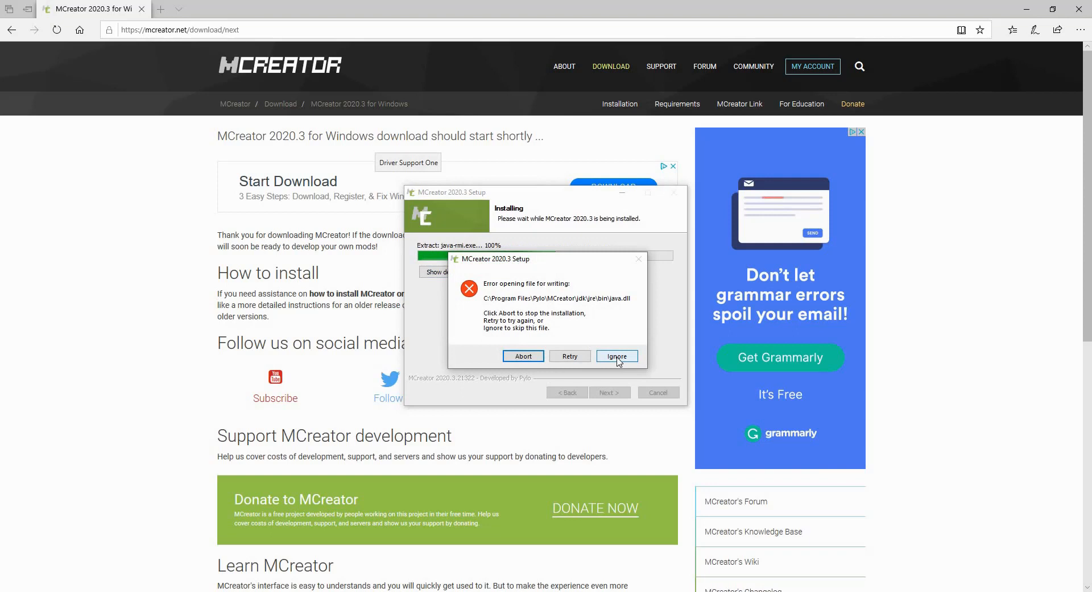
click(617, 356)
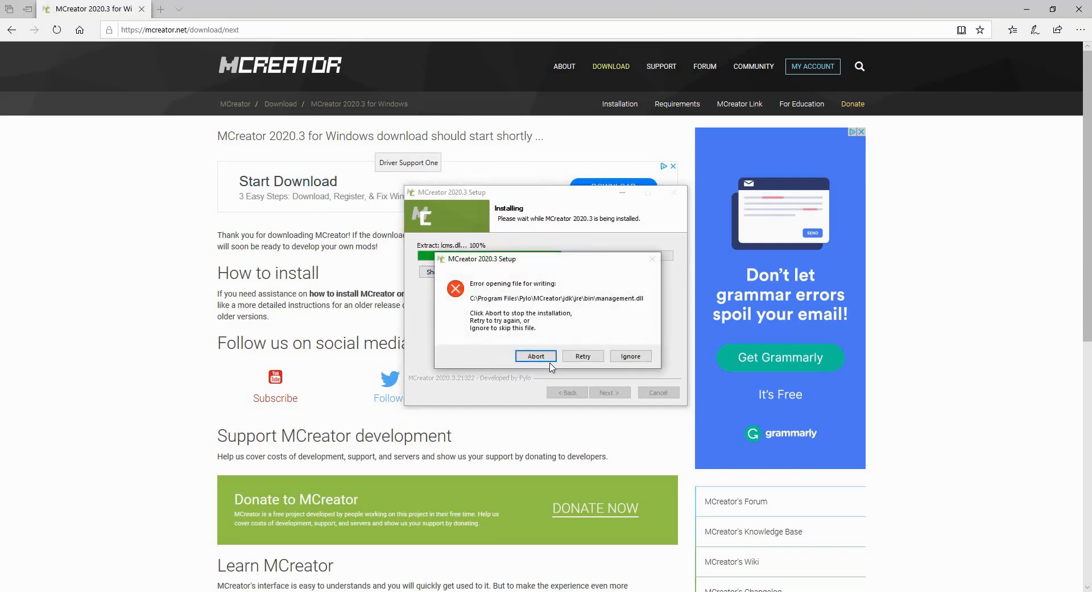
click(536, 357)
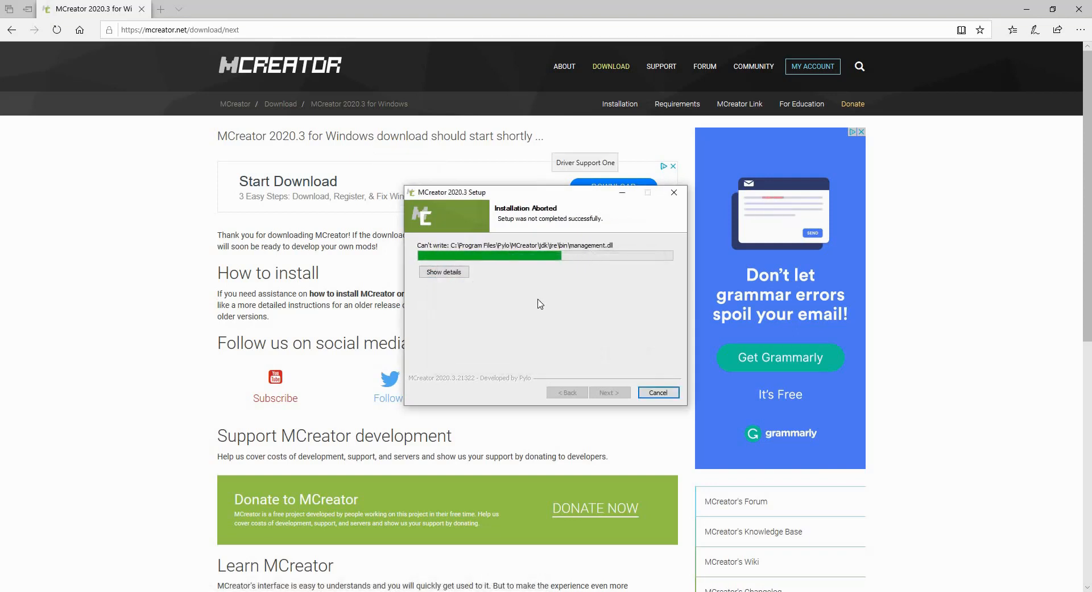
click(656, 391)
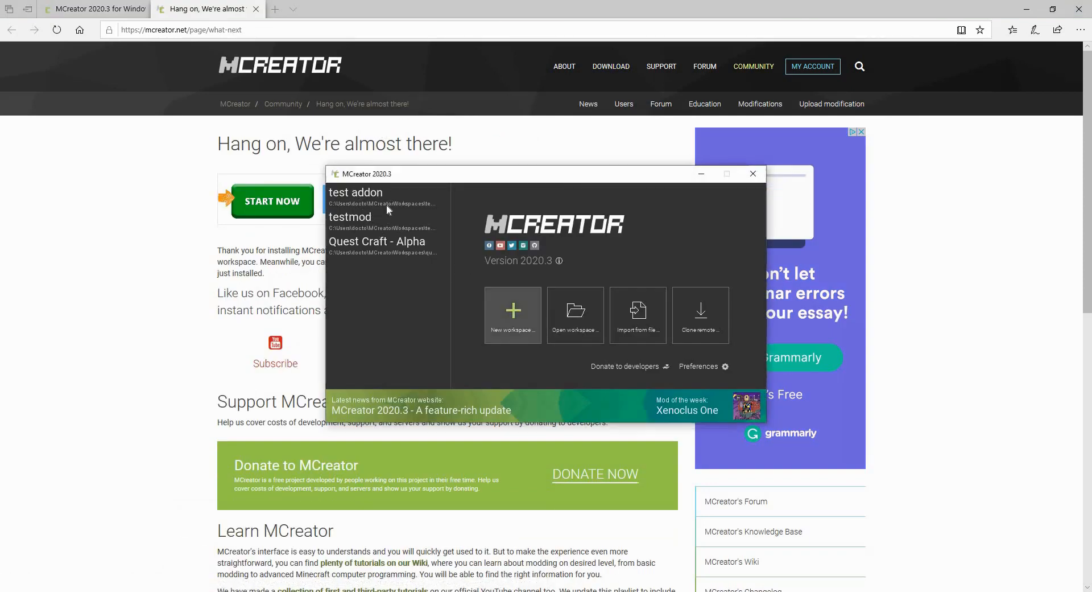
- Open the New workspace dialog, view Minecraft Forge mod, then choose Minecraft Data pack
click(512, 314)
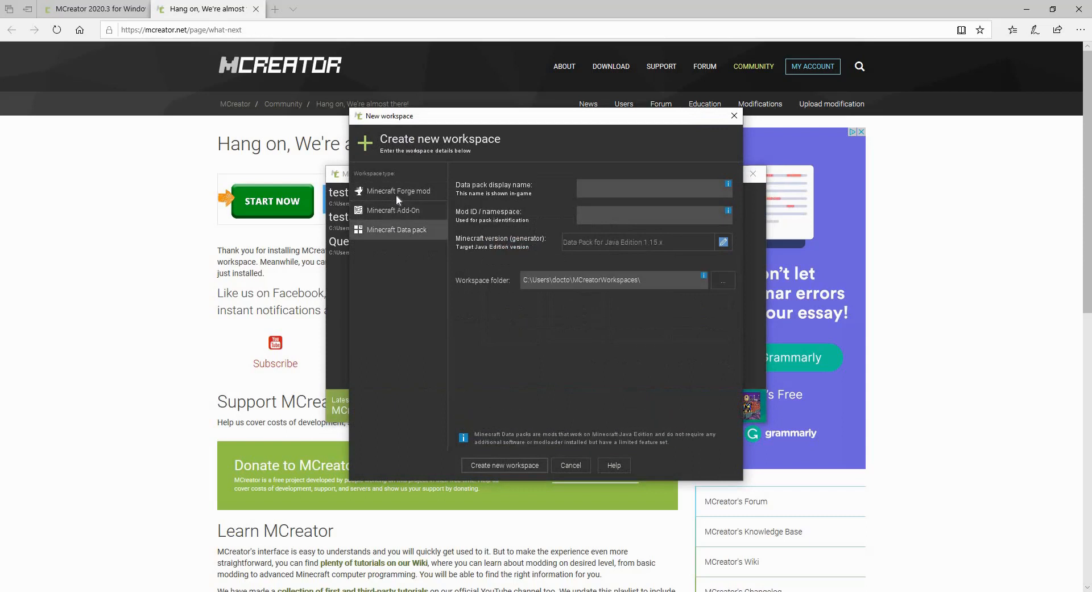
click(398, 191)
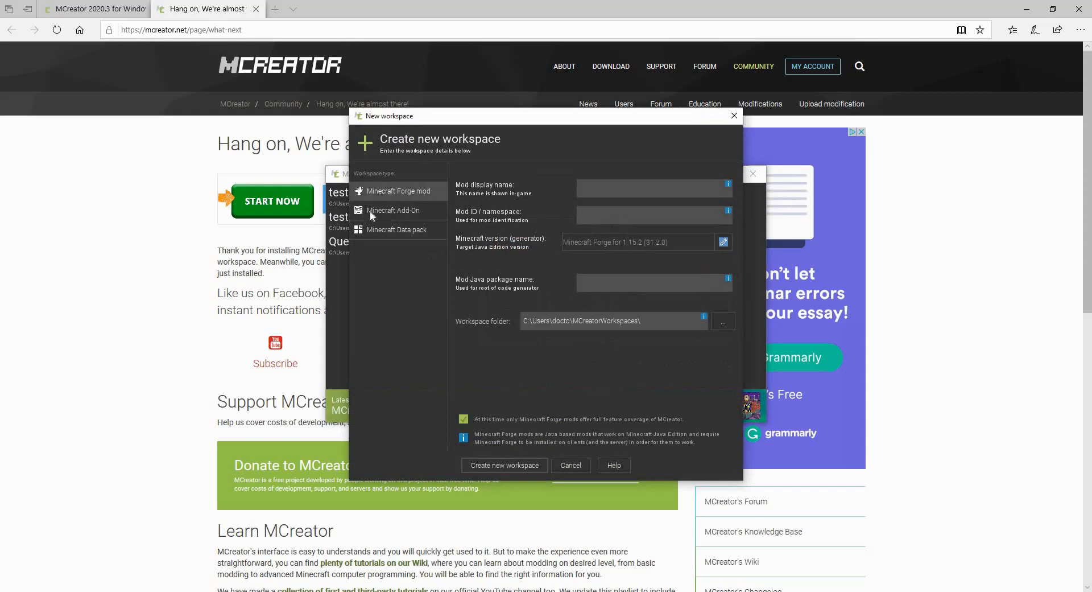
click(398, 229)
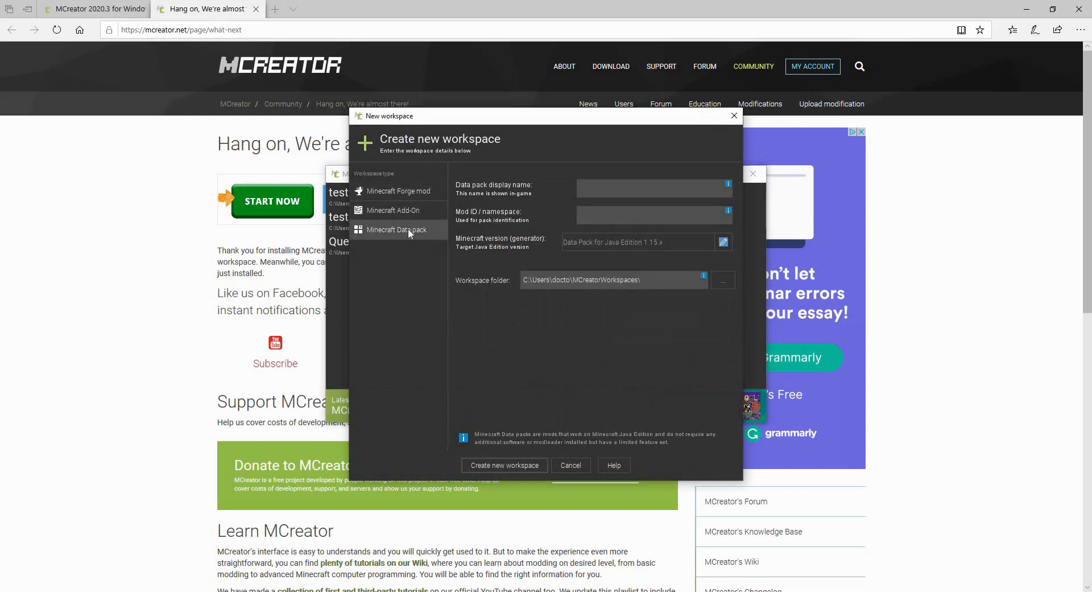